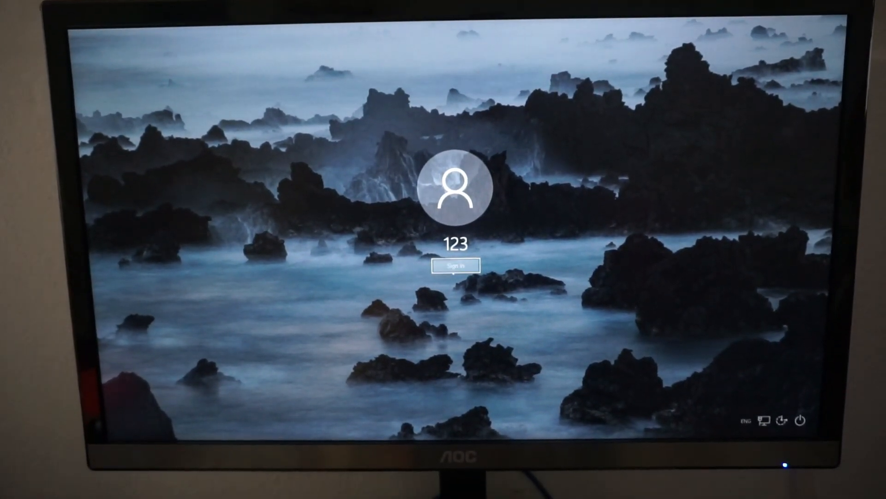
# Sign in from the misty rocky coast lock screen to reach the desktop.
pyautogui.click(455, 265)
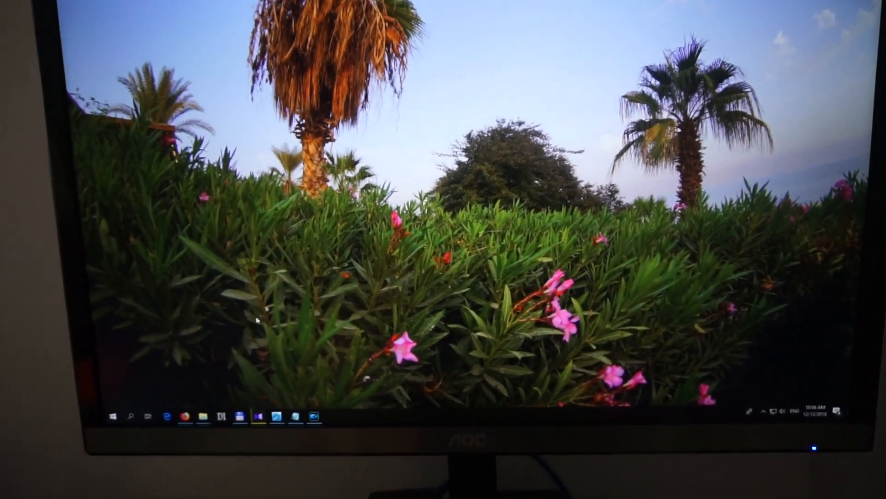
# Open Personalize from the desktop's right-click menu to reach the Background page.
pyautogui.rightClick(345, 178)
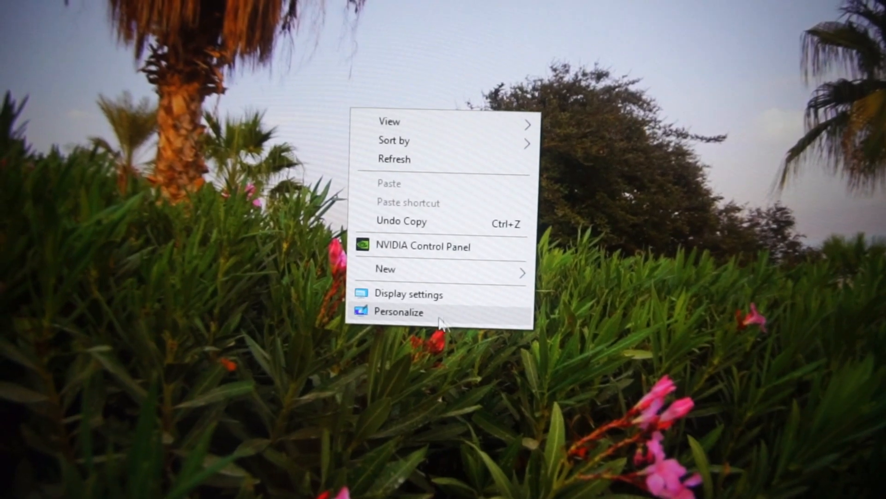
pyautogui.click(400, 312)
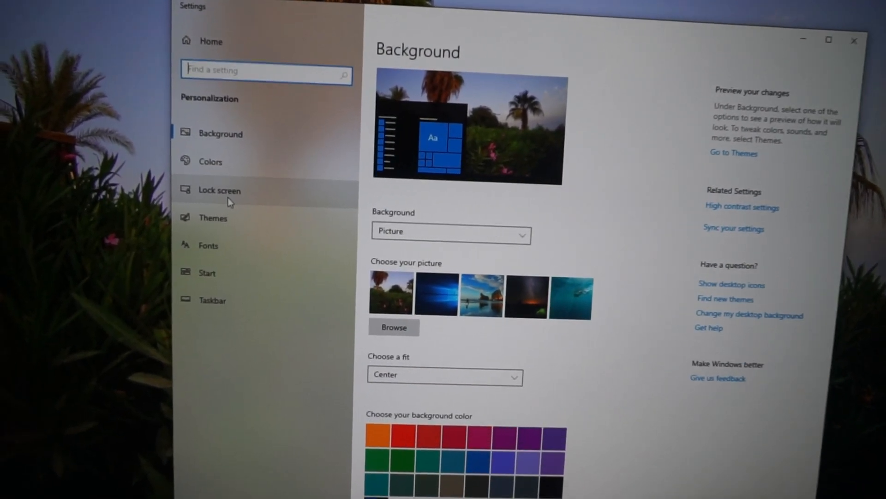
# Set the lock screen background to Picture using the third, aerial ocean stock thumbnail.
pyautogui.click(219, 190)
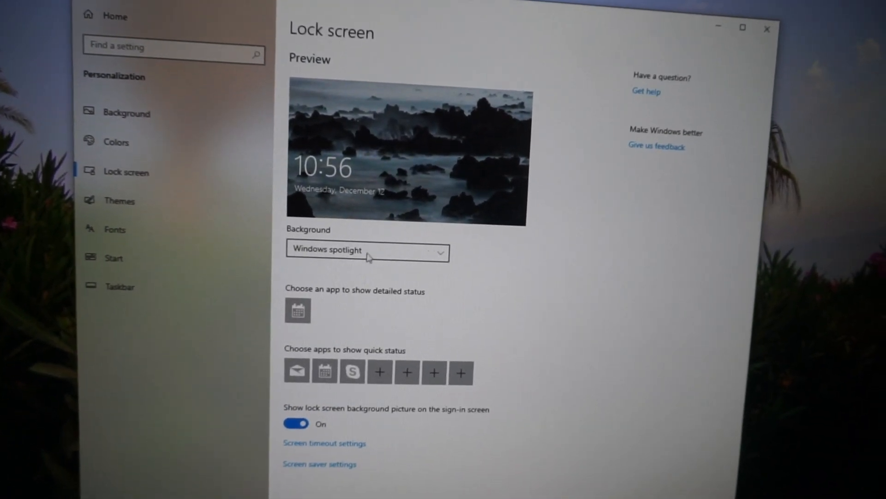
pyautogui.click(367, 252)
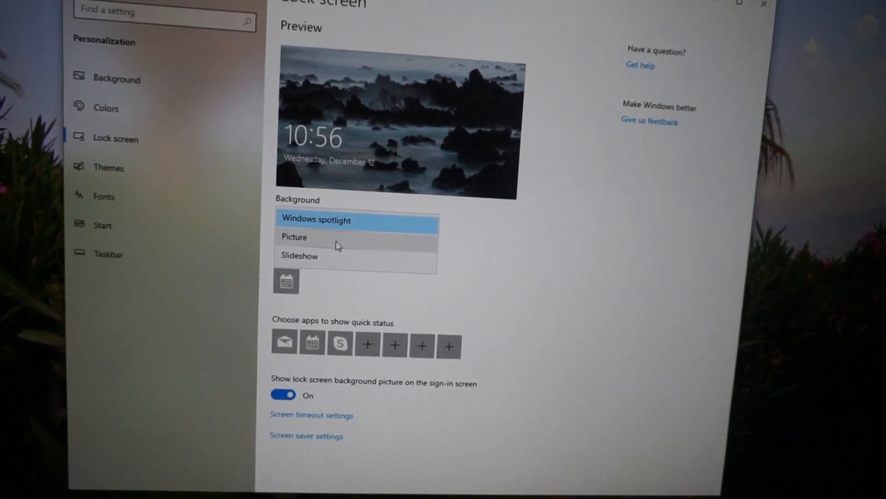
pyautogui.click(293, 237)
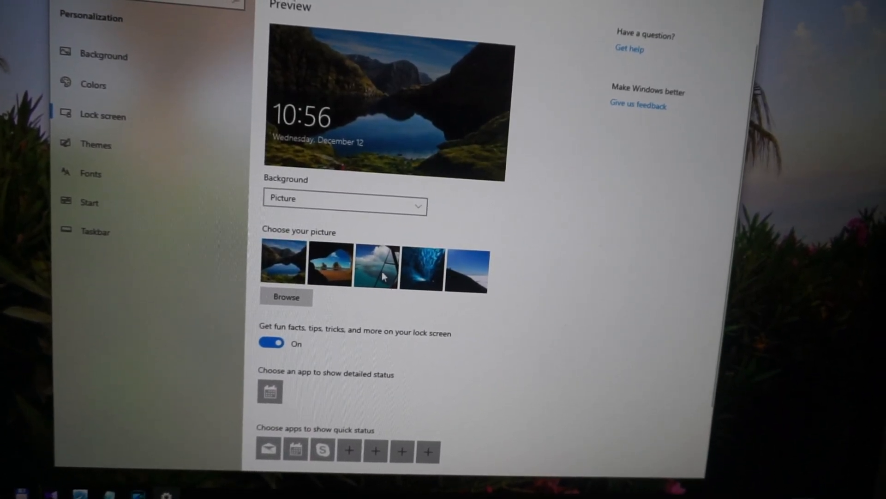
pyautogui.click(375, 266)
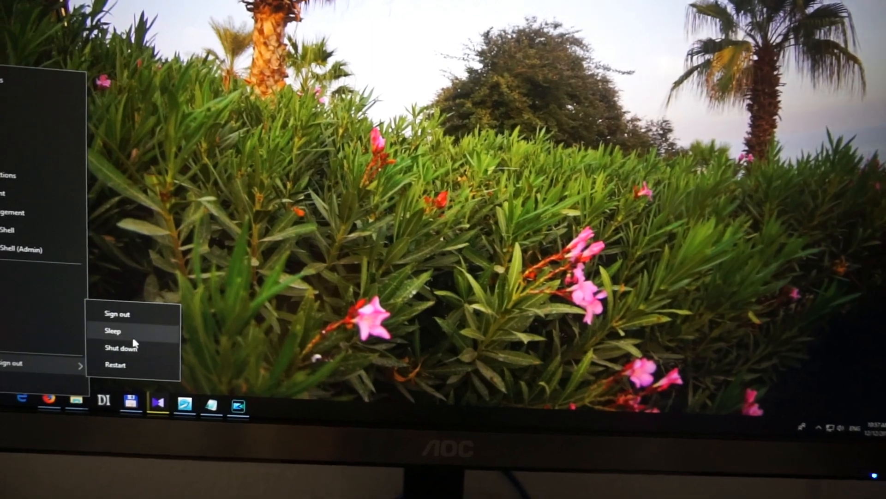
# Put the PC to sleep to view the aerial islands lock screen.
pyautogui.click(119, 348)
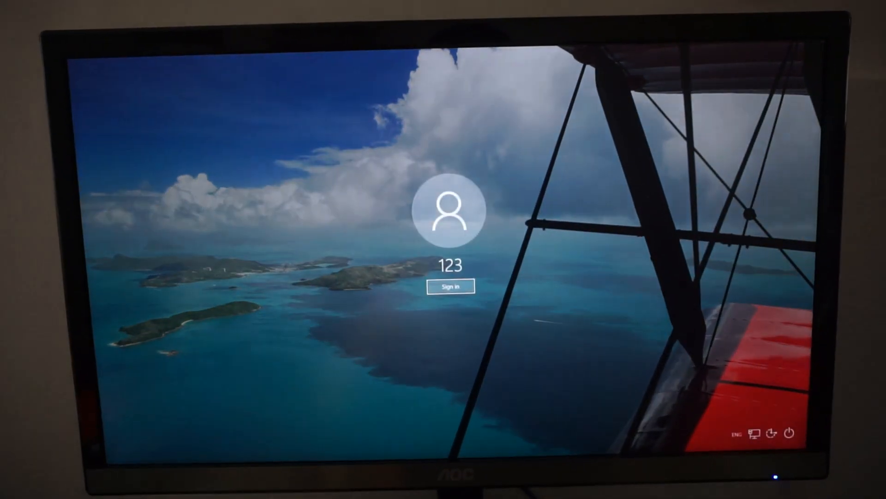
# Sign back in and reopen Personalization on the Lock screen page.
pyautogui.click(451, 286)
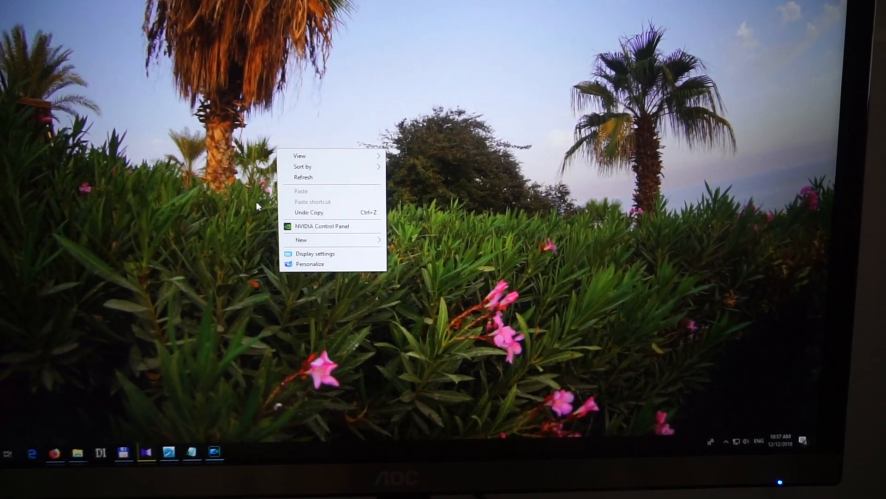
pyautogui.click(309, 264)
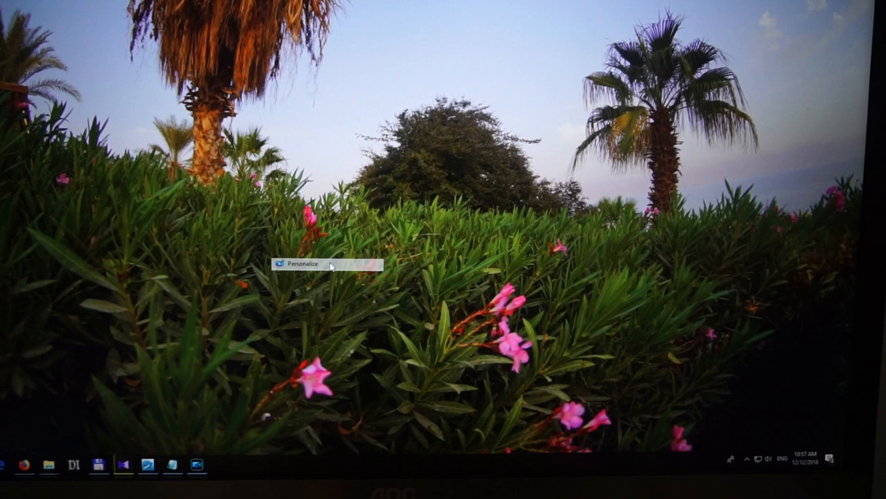
pyautogui.click(305, 264)
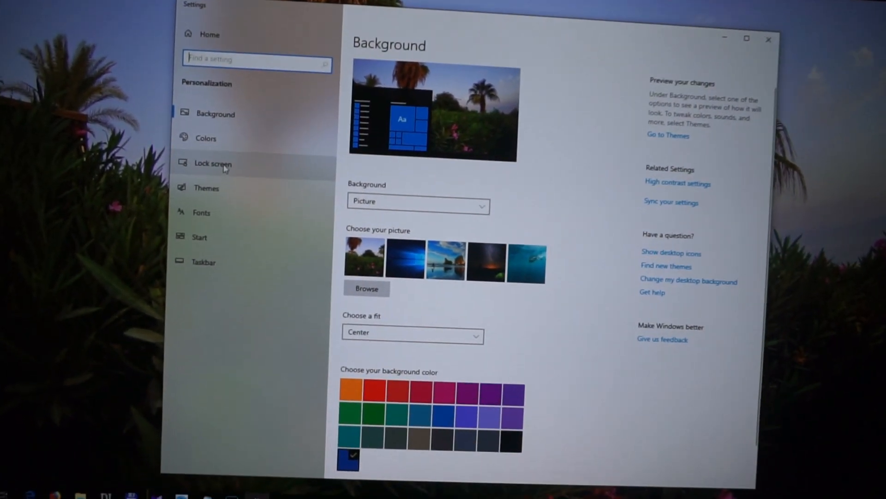
pyautogui.click(213, 163)
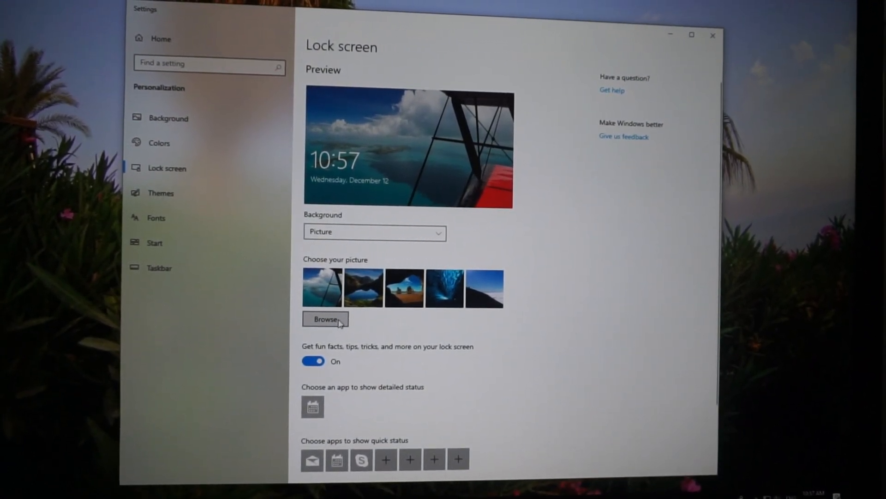
# Browse to _DSC3658.JPG on drive D and choose it as the lock screen picture.
pyautogui.click(325, 319)
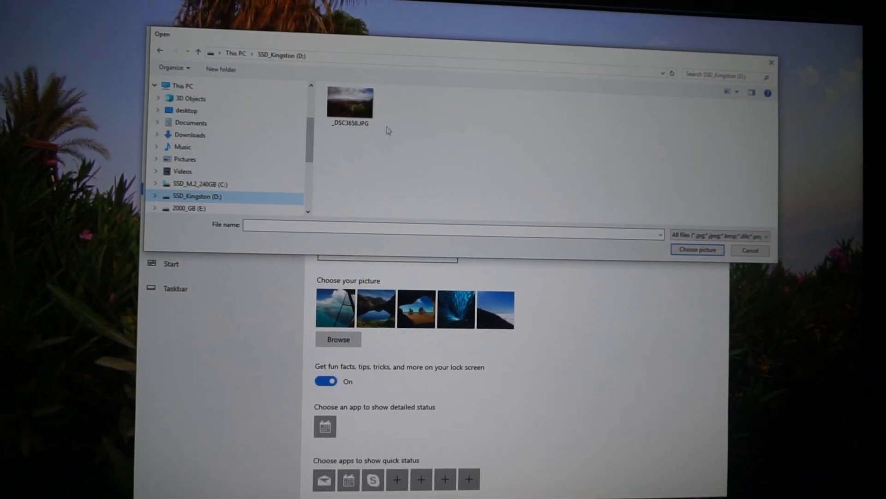
pyautogui.click(350, 100)
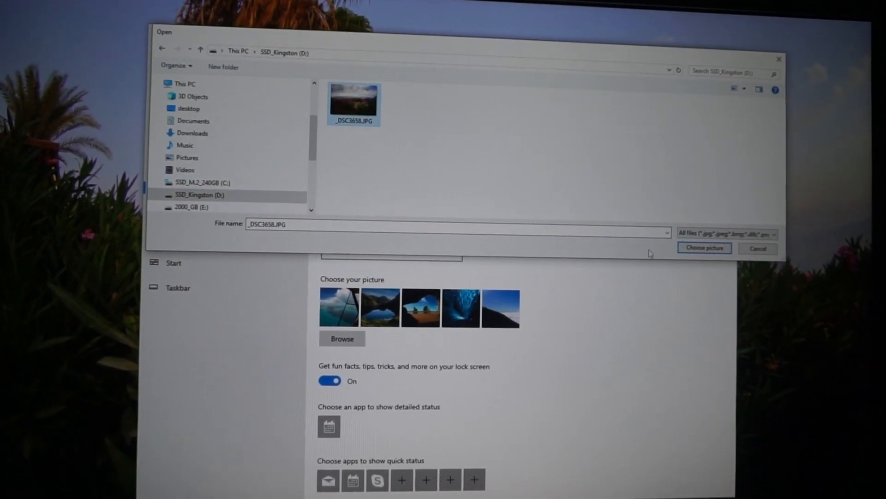
pyautogui.click(705, 248)
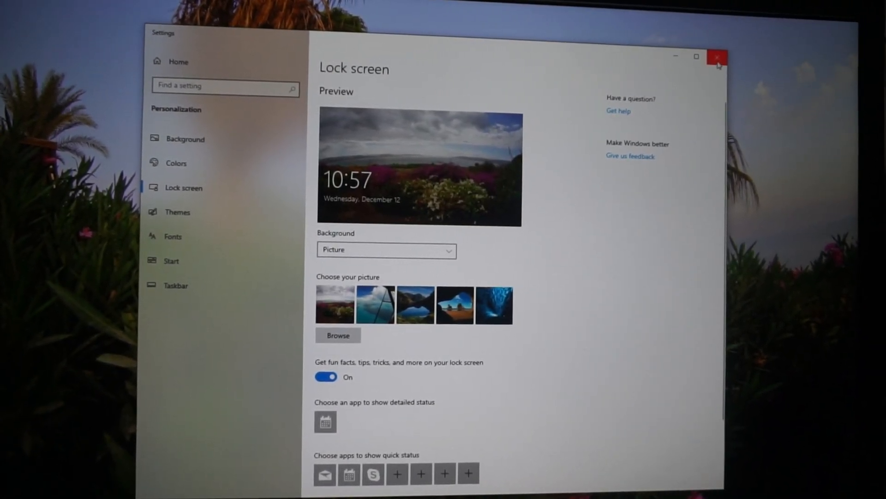
# Close Settings, check the flowering lakeside lock screen photo, then sign in again.
pyautogui.click(718, 57)
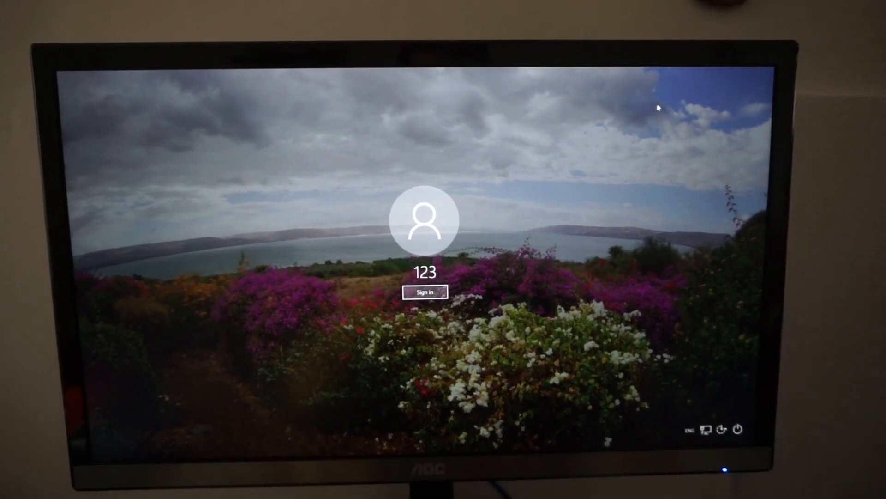
pyautogui.click(425, 292)
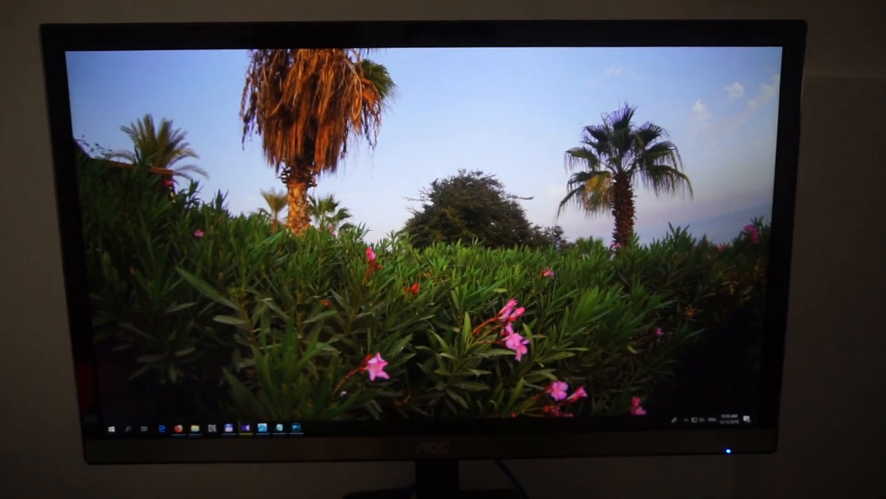